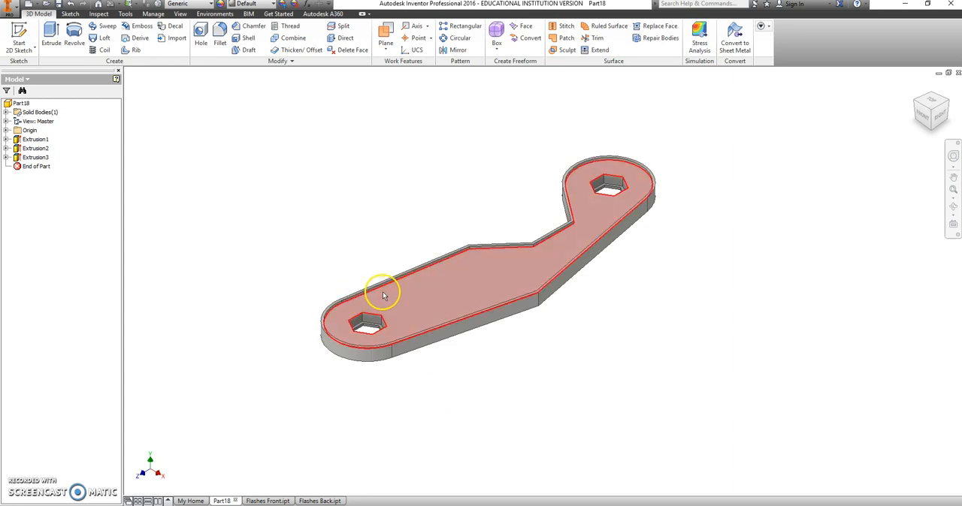
mouse_move(411, 300)
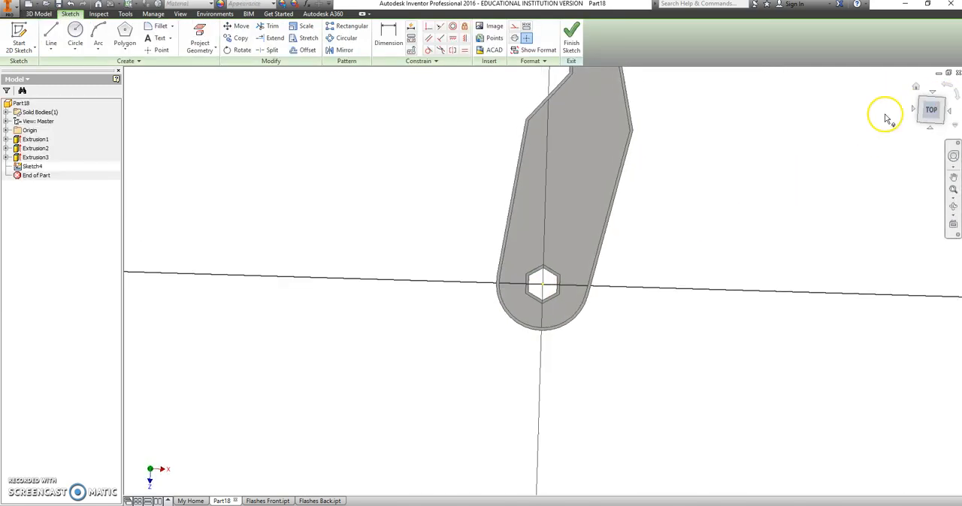
- From the top view, insert the Flash logo image and enlarge it over the keychain
left_click(931, 110)
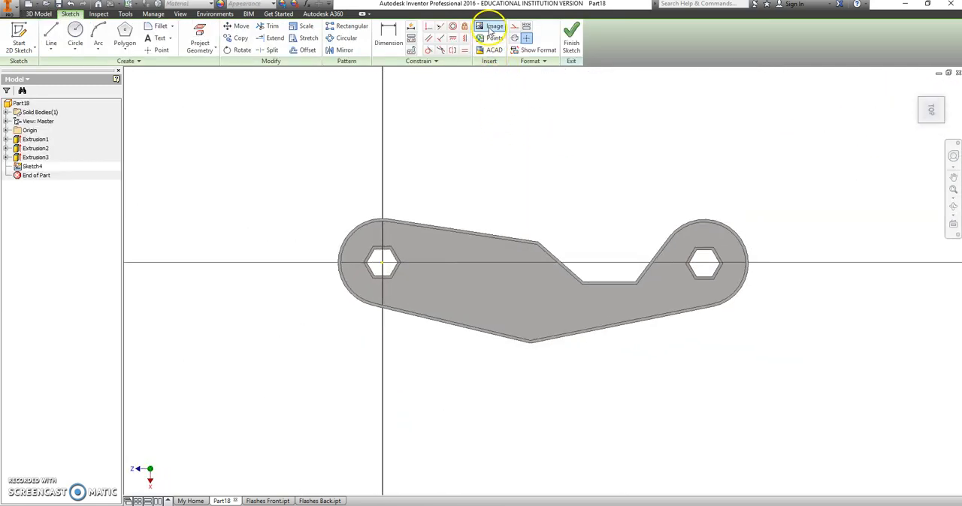
left_click(494, 26)
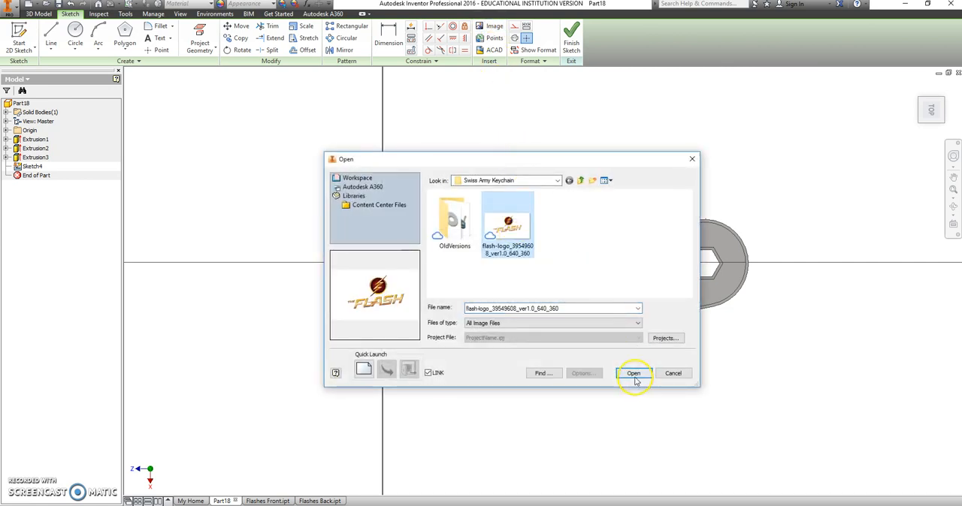
left_click(633, 373)
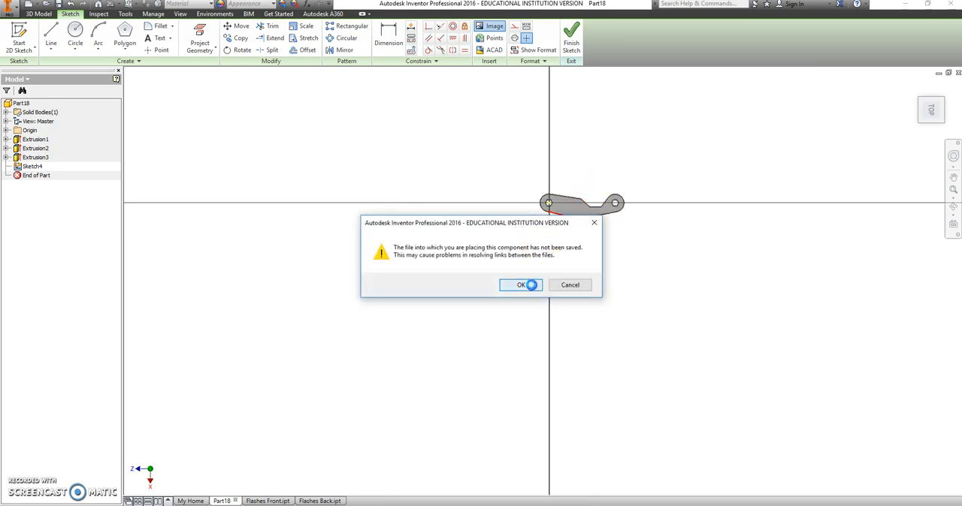
left_click(520, 285)
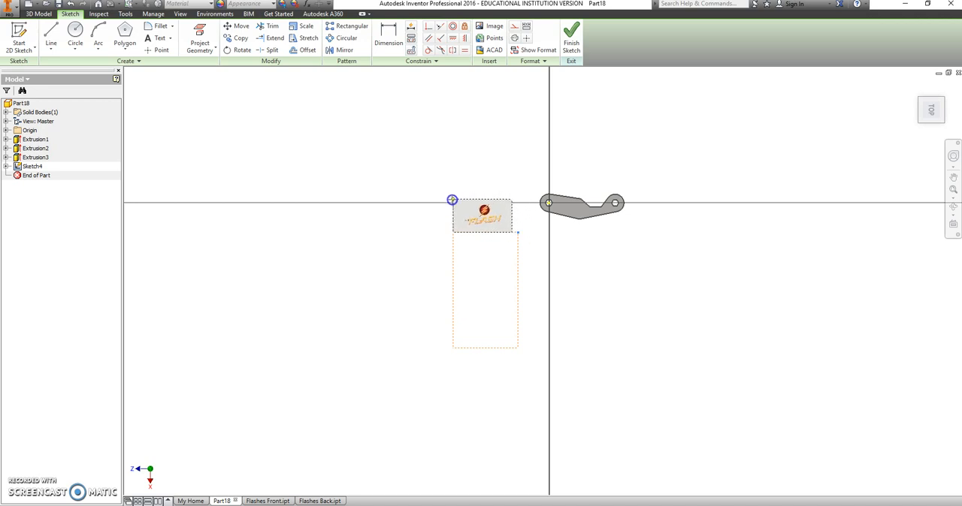
left_click_drag(481, 216, 626, 220)
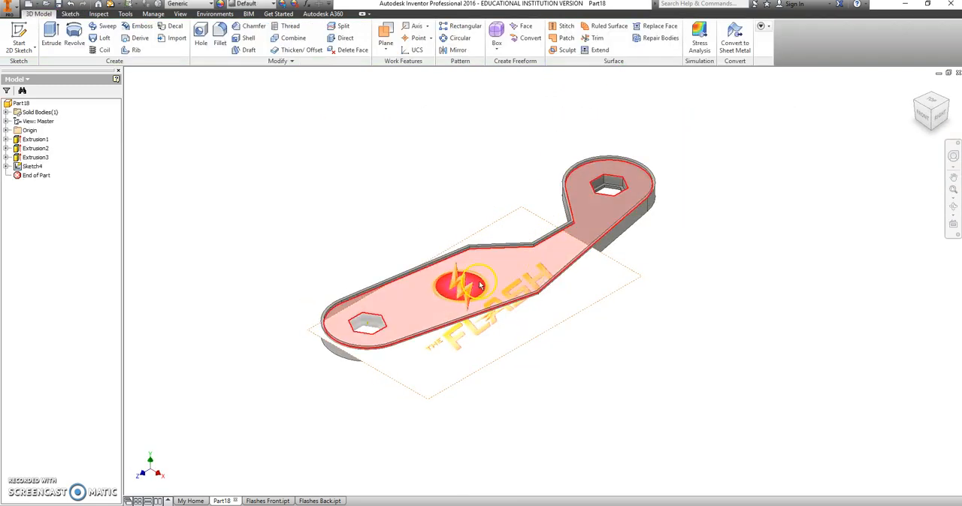
- Start Sketch5 on the keychain's top face from the marking menu
right_click(477, 286)
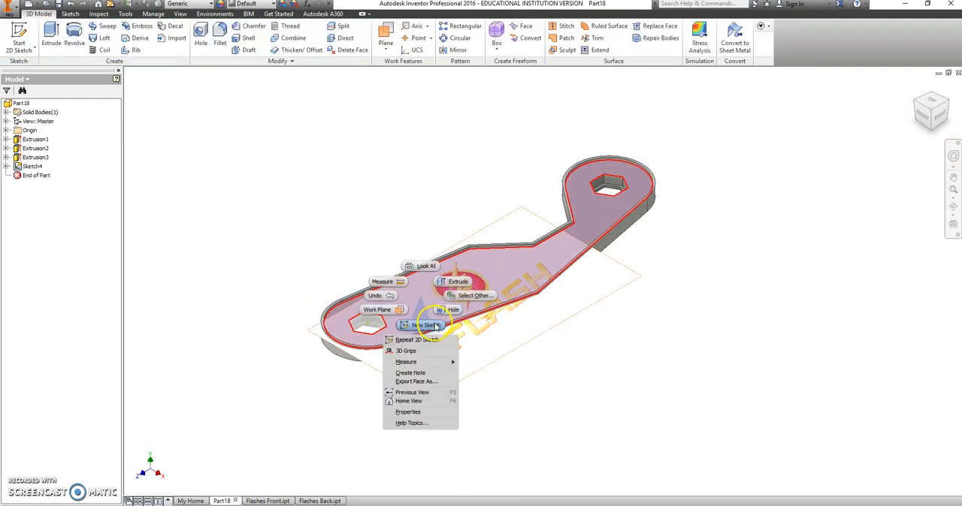
left_click(423, 325)
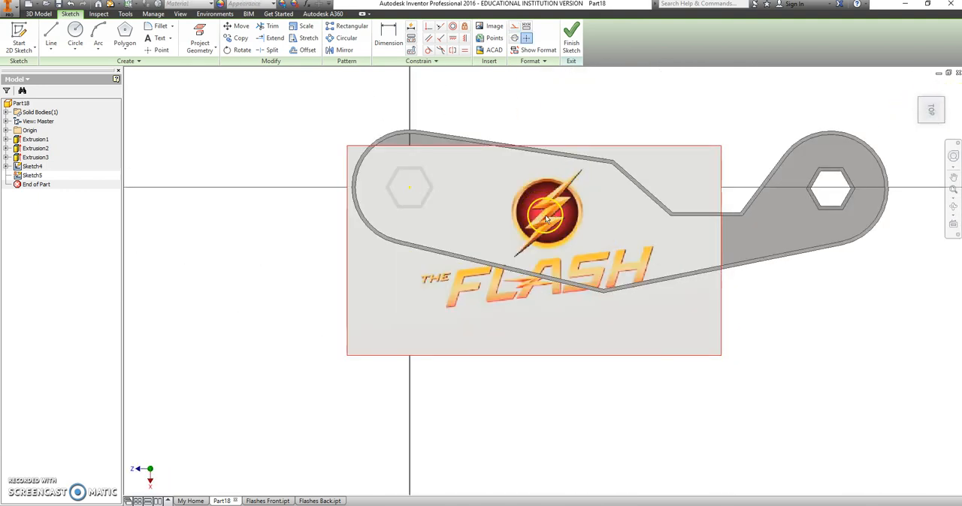
mouse_move(601, 222)
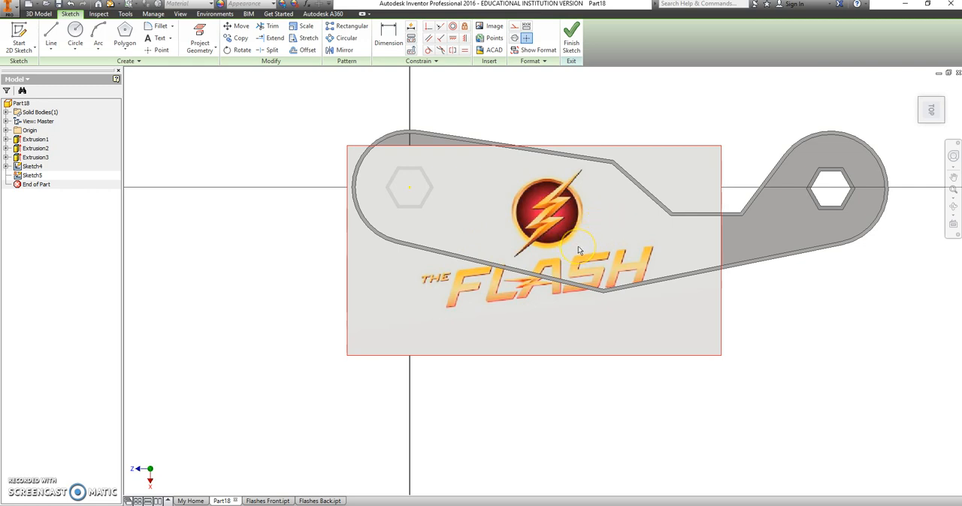
mouse_move(579, 246)
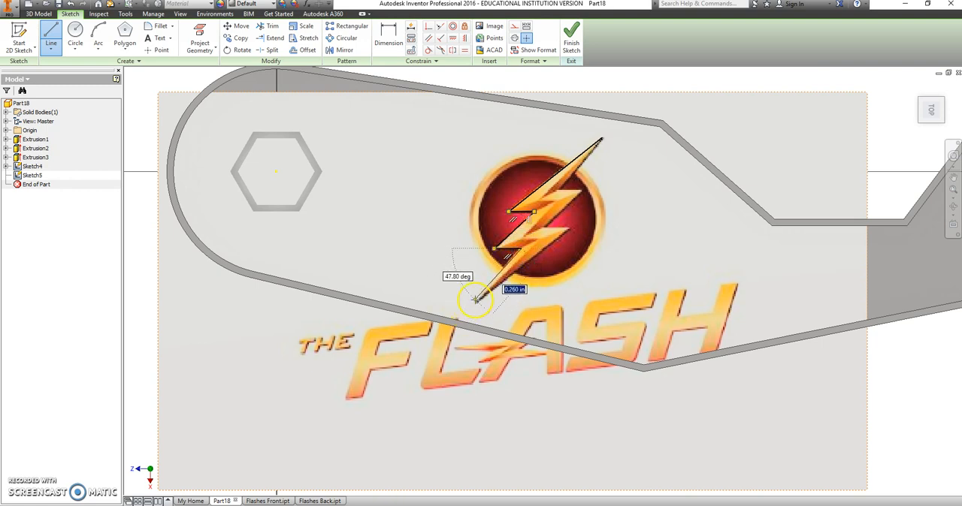
- Trace and close the lightning bolt outline with lines over the logo
left_click_drag(477, 296, 567, 239)
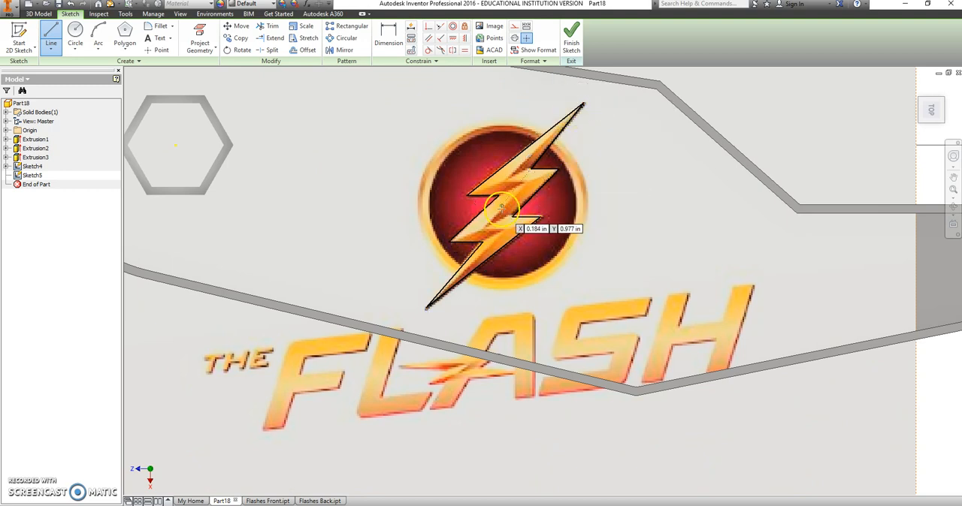
left_click(75, 32)
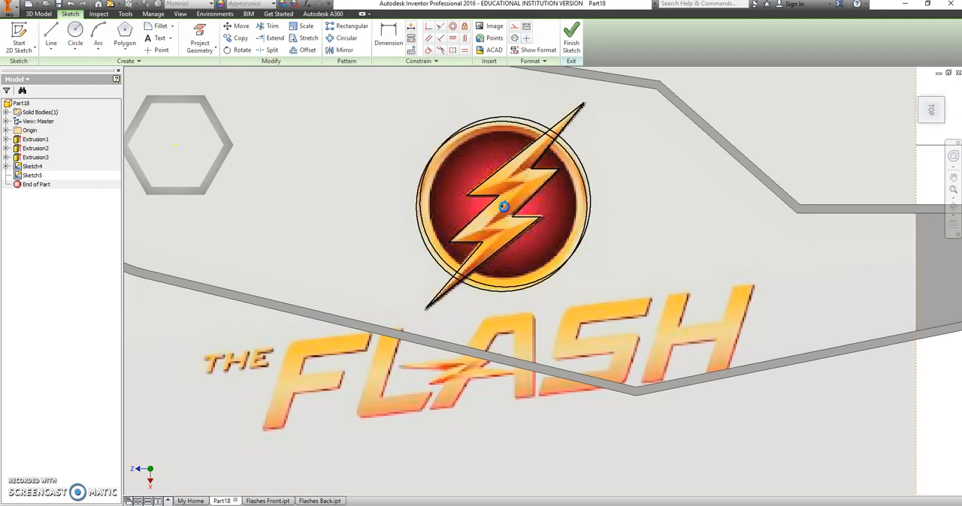
right_click(503, 207)
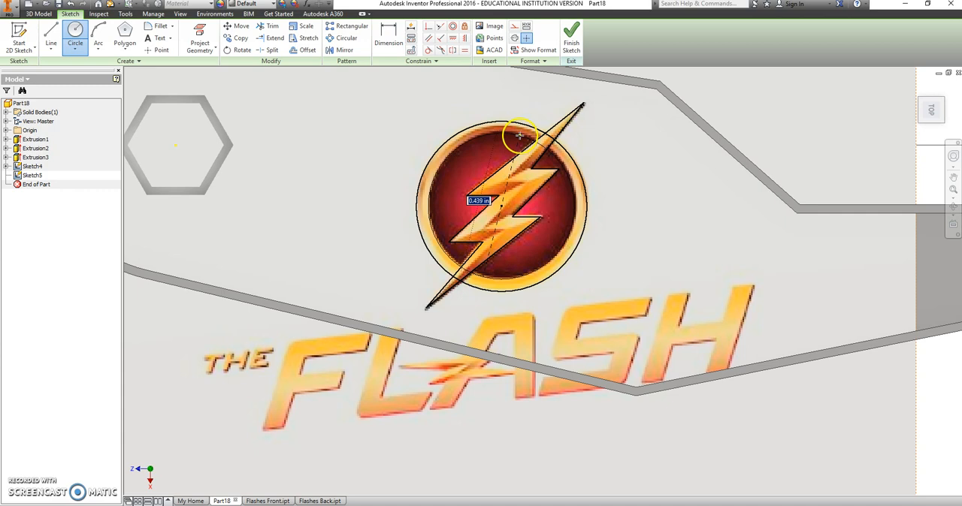
- Finish drawing the emblem's circles via the right-click OK
right_click(499, 207)
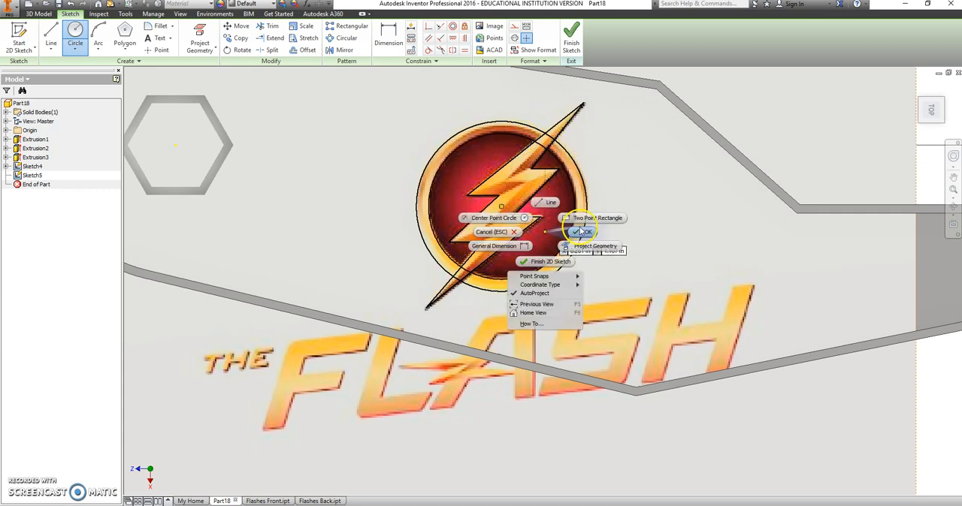
left_click(584, 231)
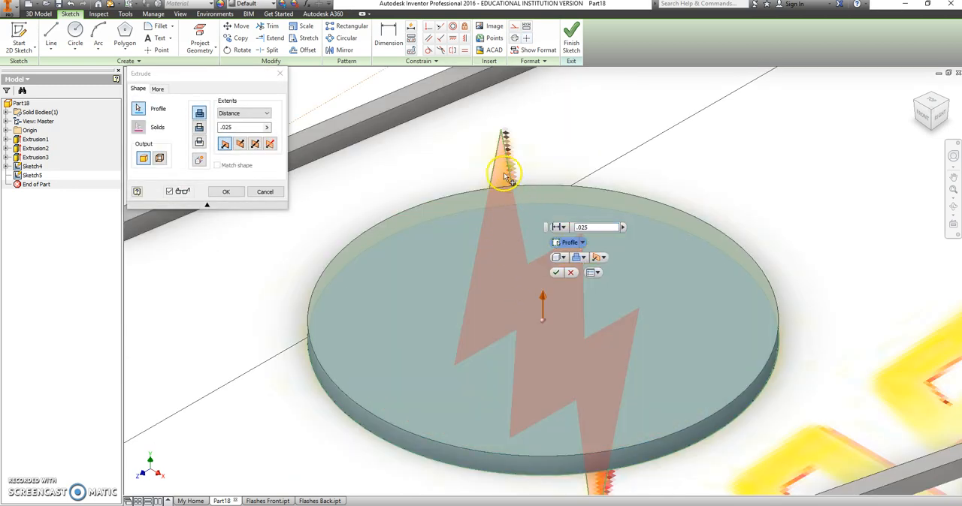
- Pick the bolt regions as profiles and apply the 0.025 in extrusion
left_click(446, 323)
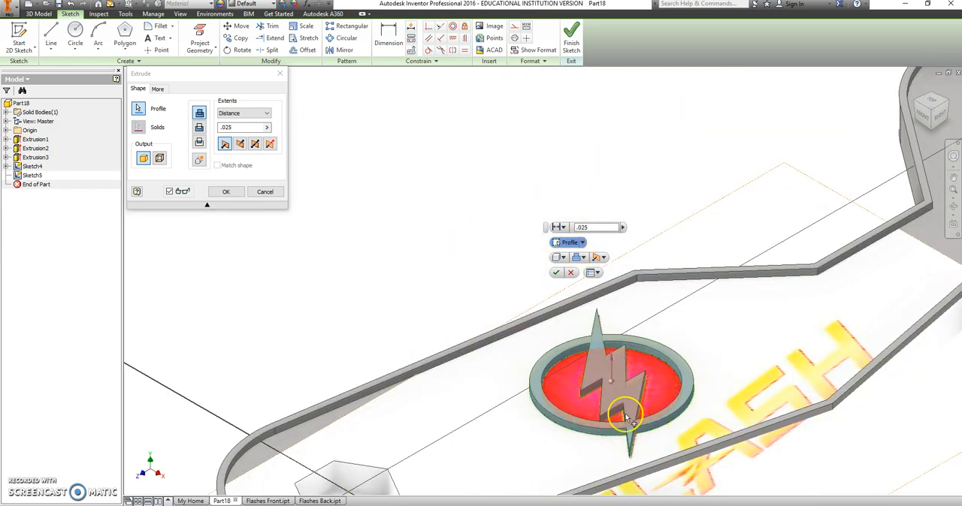
left_click(225, 191)
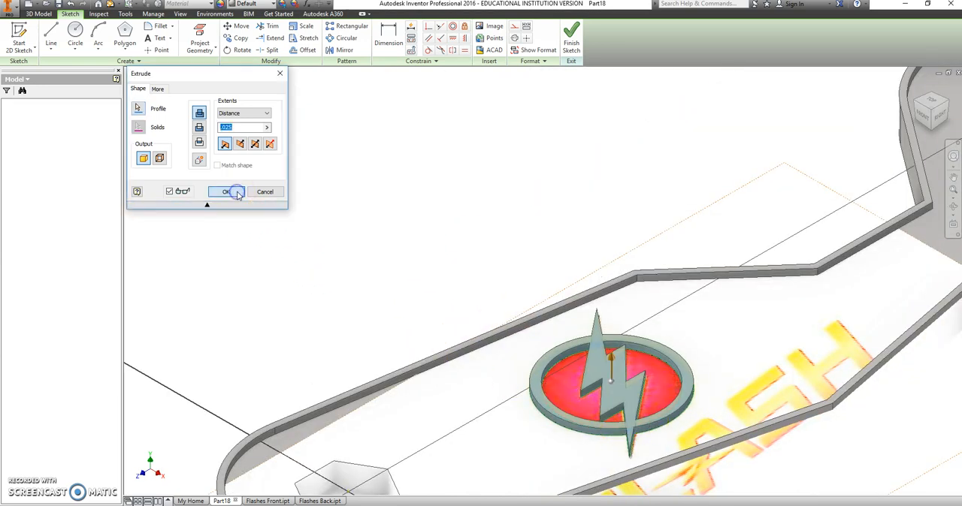
left_click(227, 191)
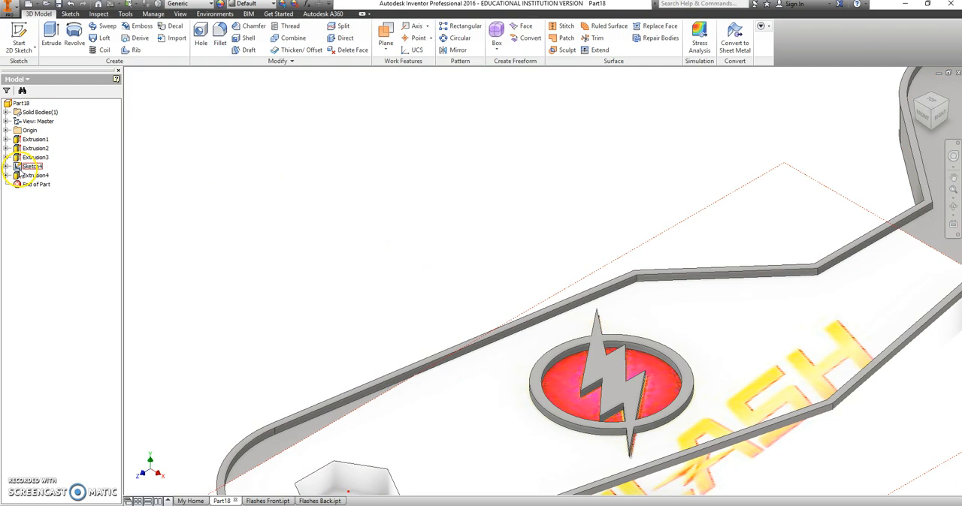
- Hide Sketch4's logo image, view from top, and expand Extrusion4 to reach Sketch5
right_click(30, 166)
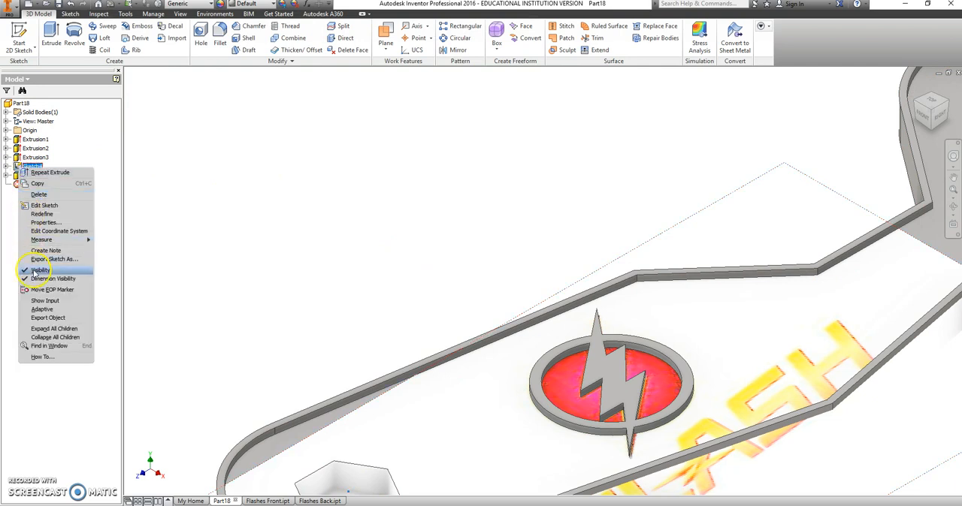
left_click(40, 270)
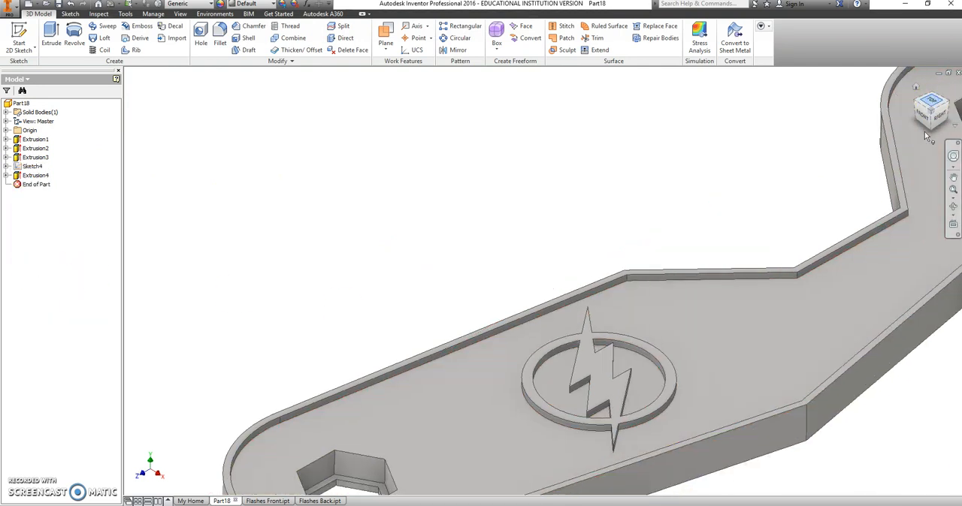
left_click(930, 110)
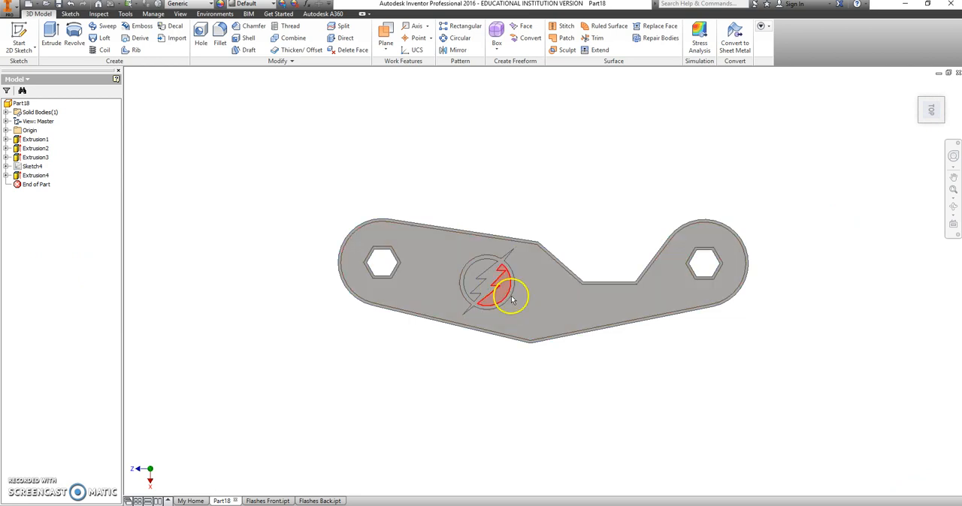
left_click(35, 175)
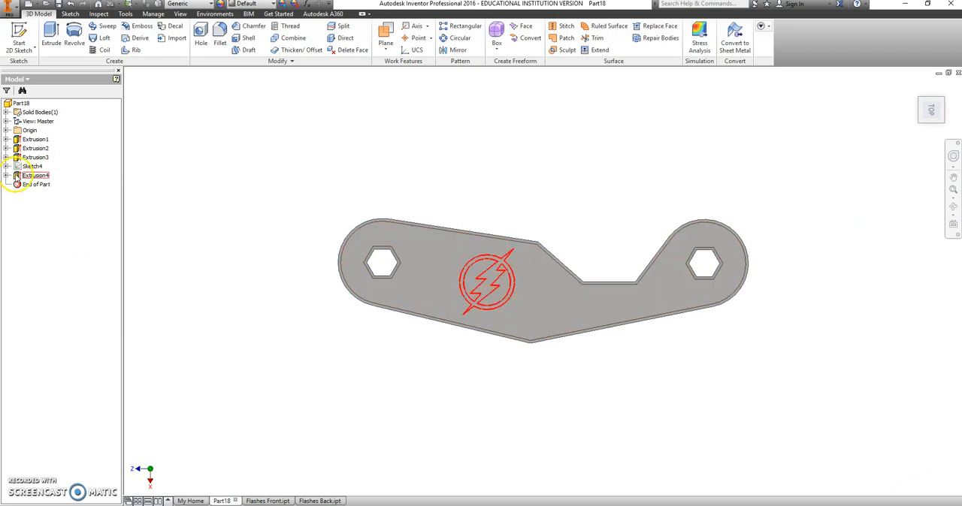
left_click(37, 184)
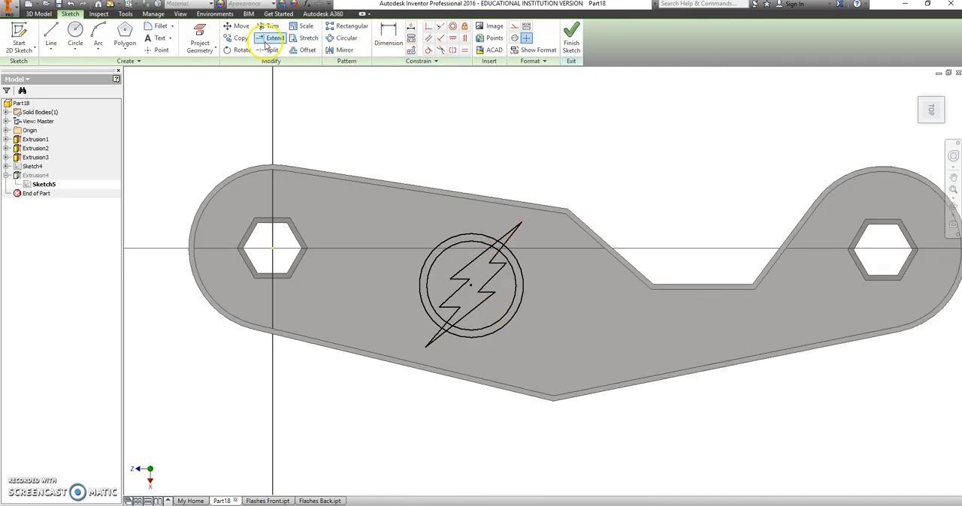
- Rotate all bolt lines horizontal, declining constraint removal, and finish Sketch5
left_click(240, 50)
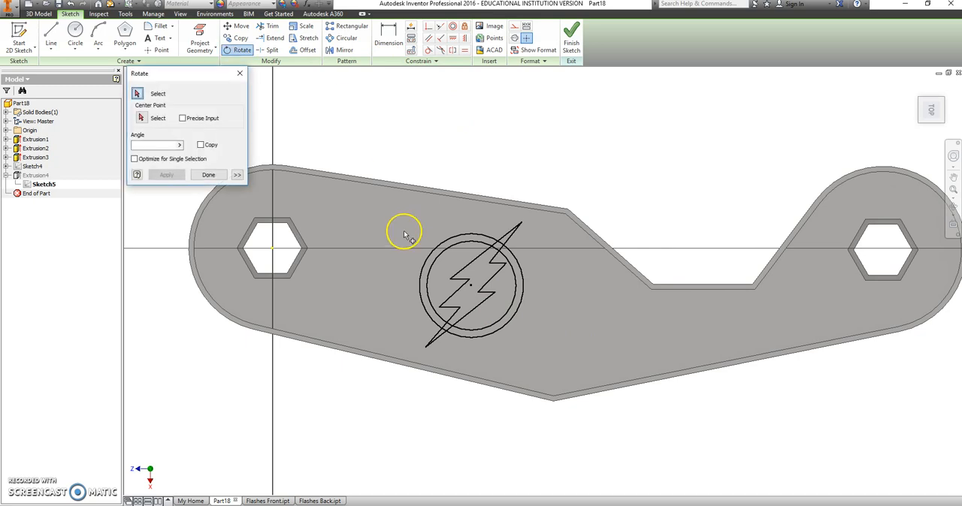
left_click_drag(405, 231, 562, 377)
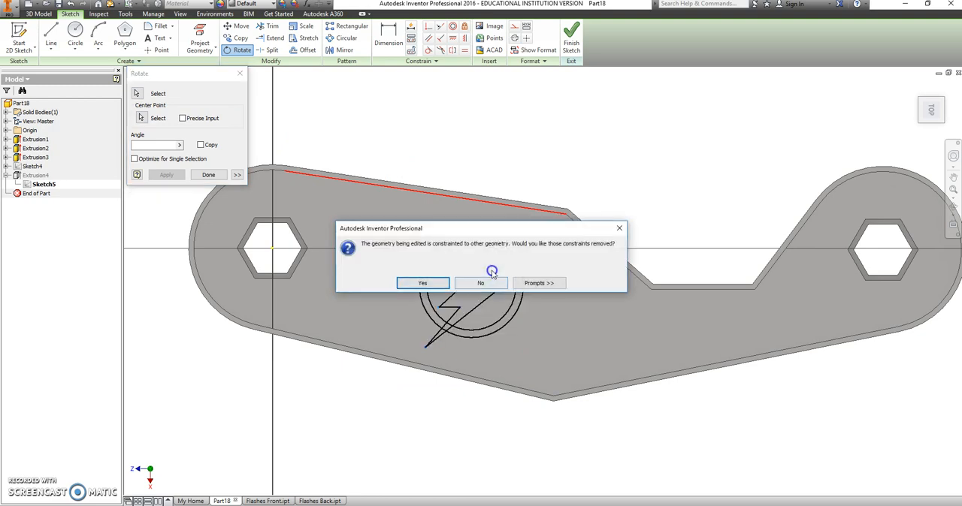
left_click(480, 282)
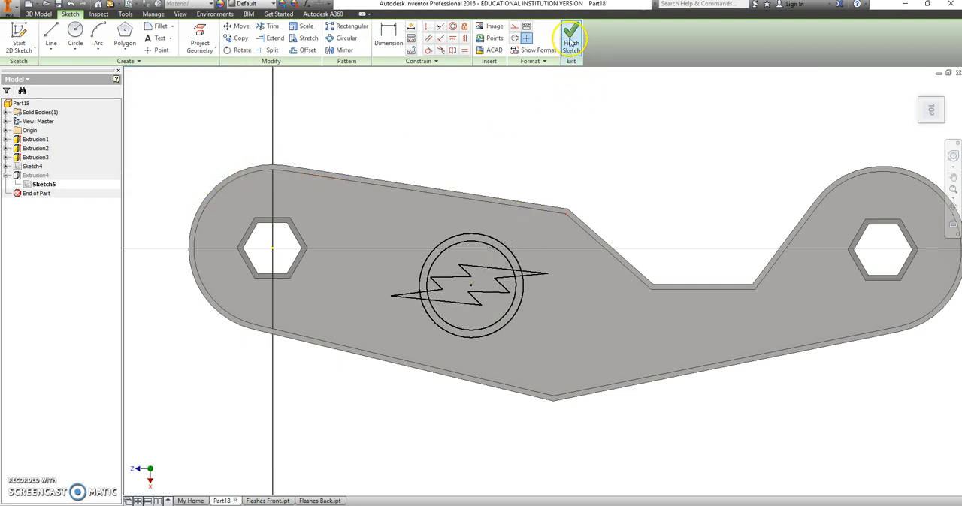
left_click(571, 39)
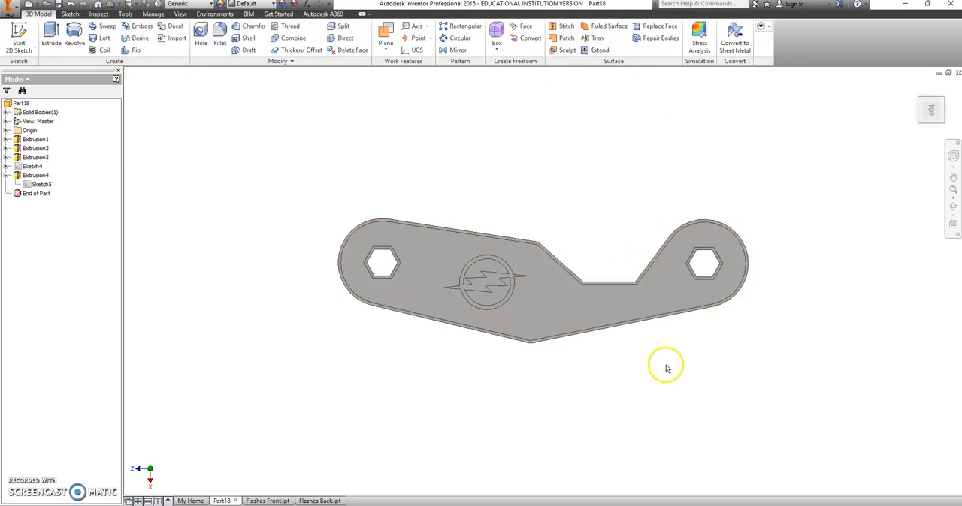
left_click_drag(665, 368, 567, 338)
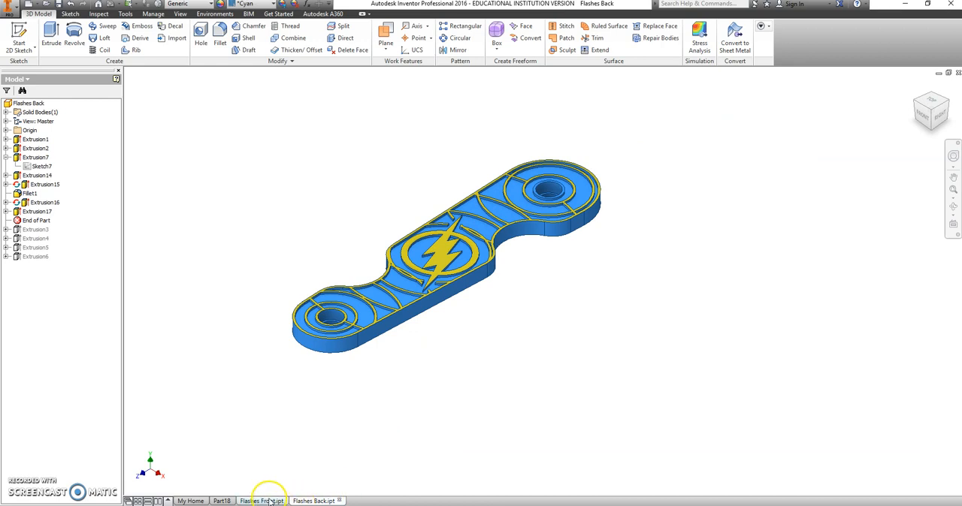
left_click(261, 501)
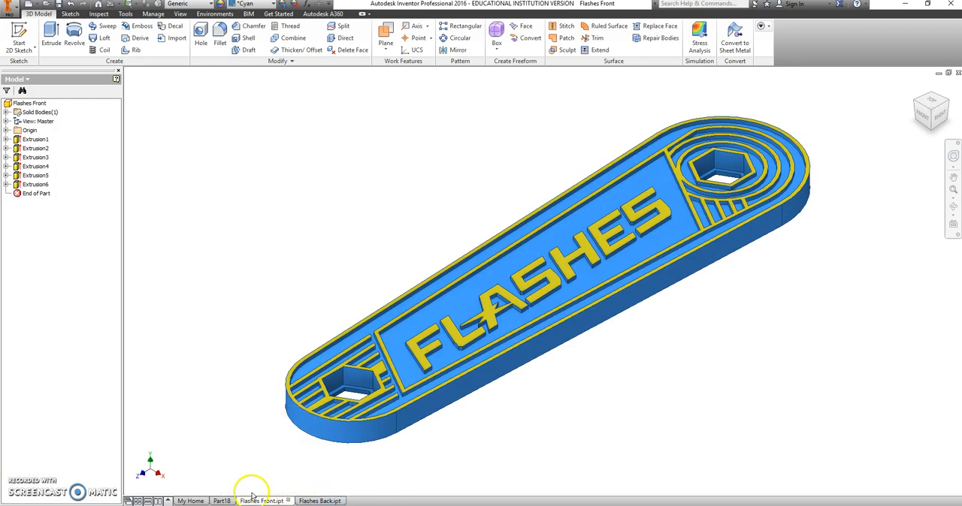
left_click(221, 501)
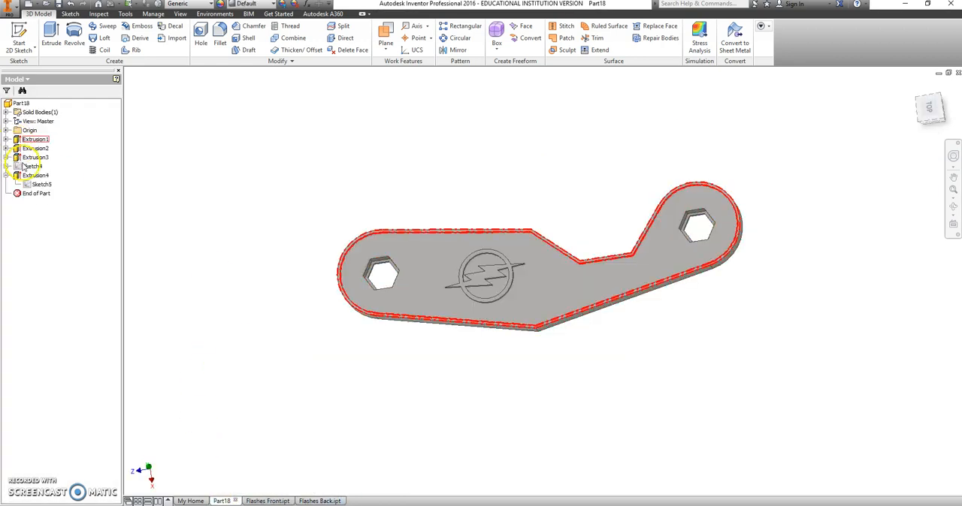
left_click(35, 175)
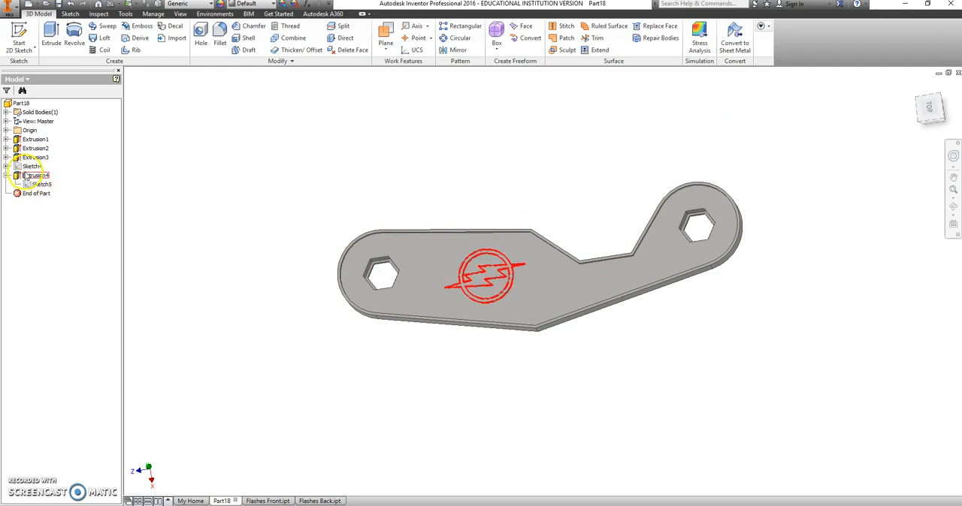